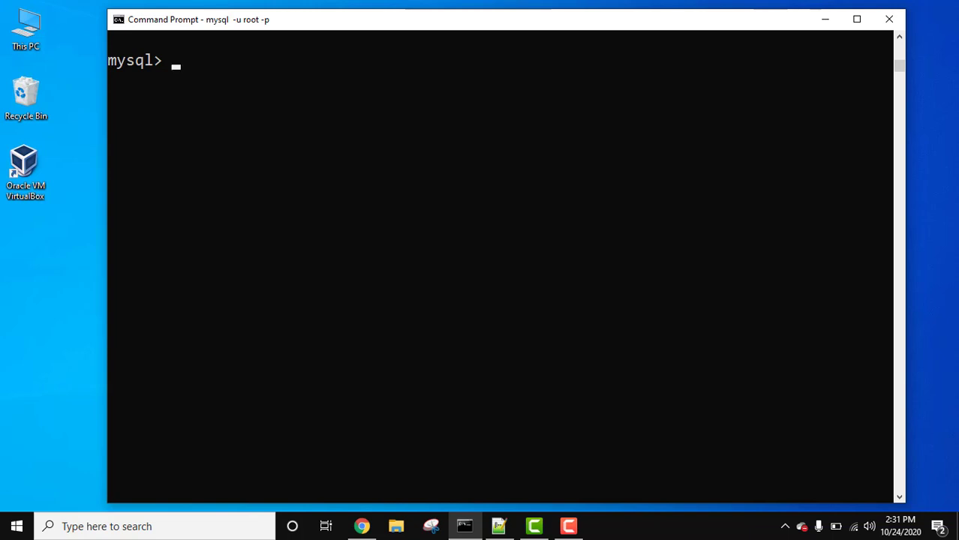
Clear the stray marker and enter the query SELECT * FROM EMPLOYEE; at the prompt
text(--)
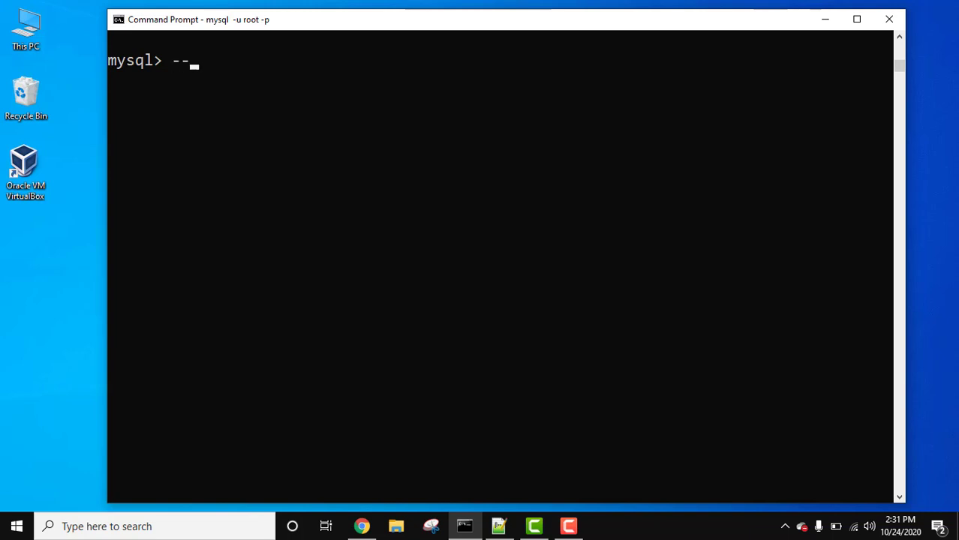
key(Backspace)
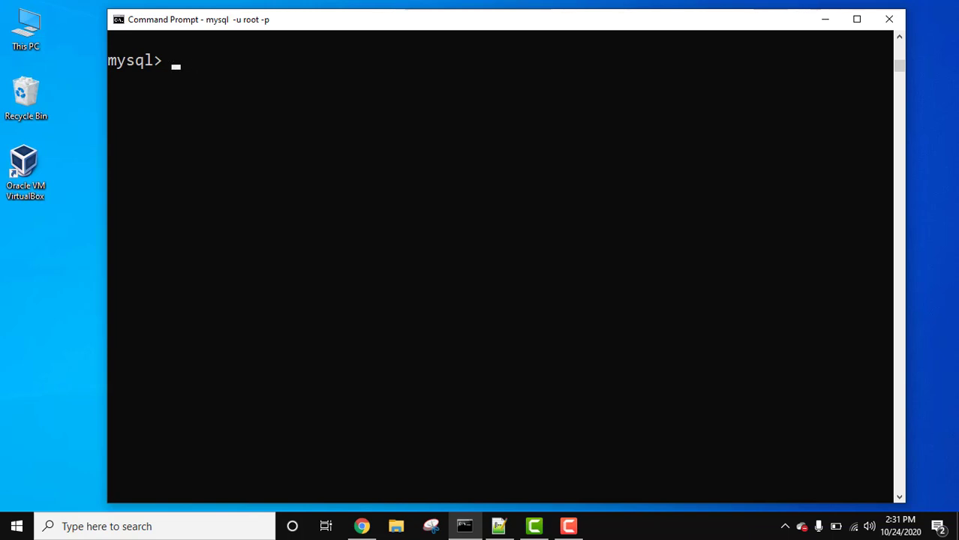
text(#)
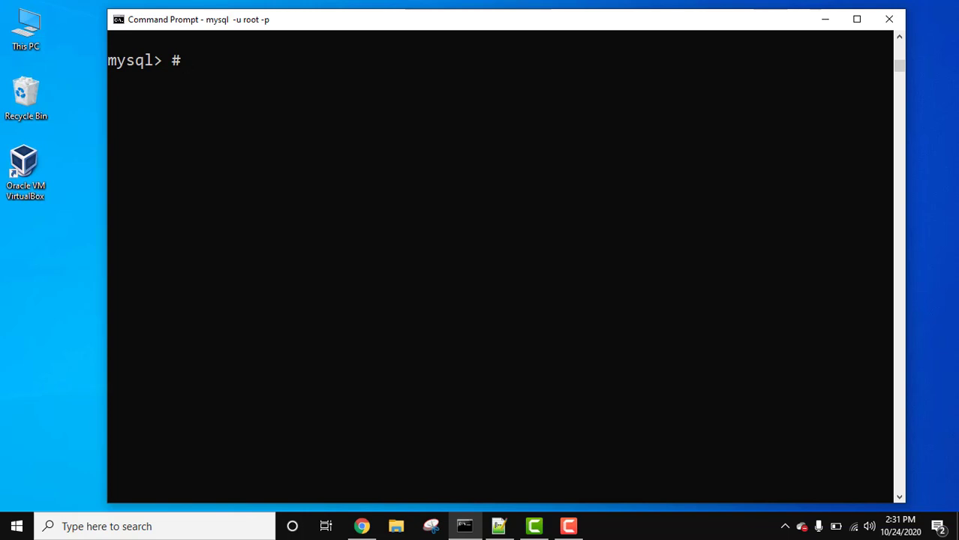
text(SE)
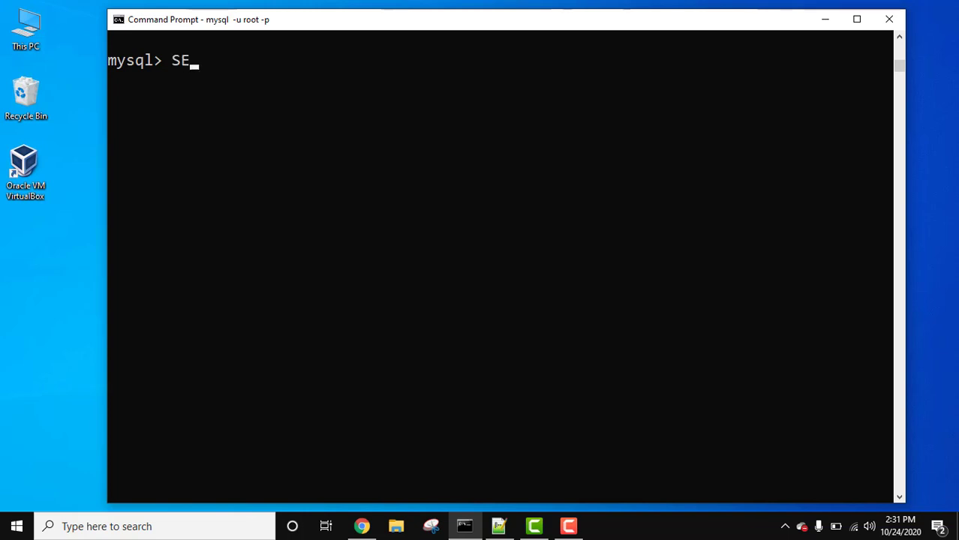
text(LECT * FRO)
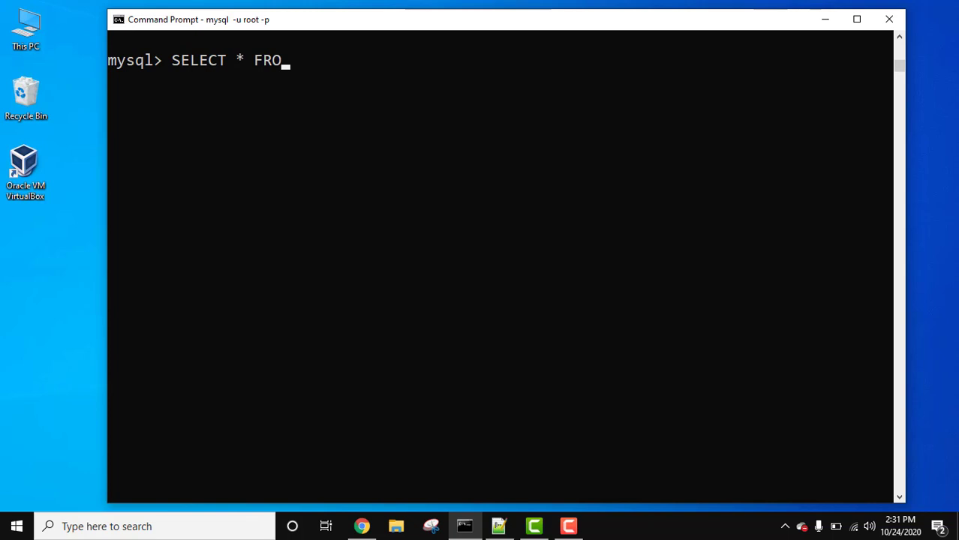
text(M EMPLOYEE)
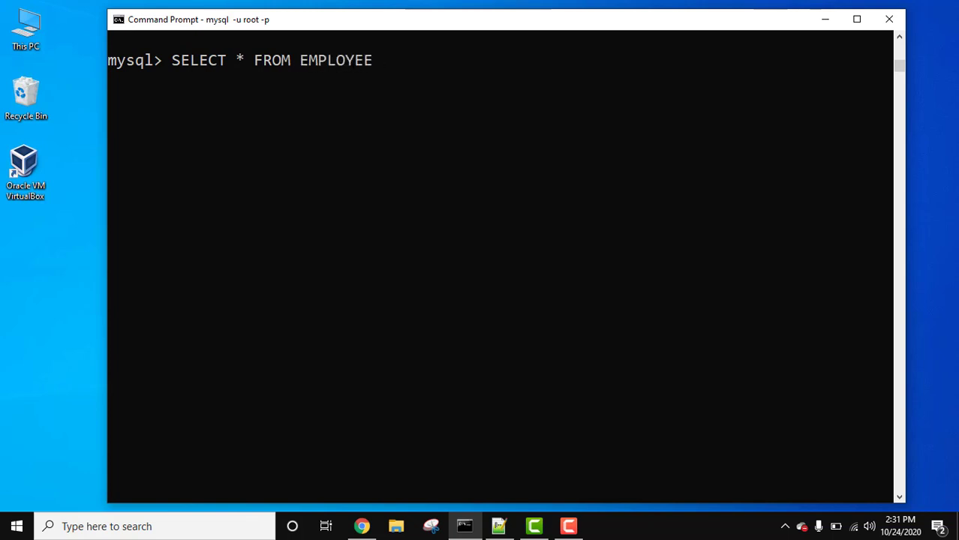
text(;)
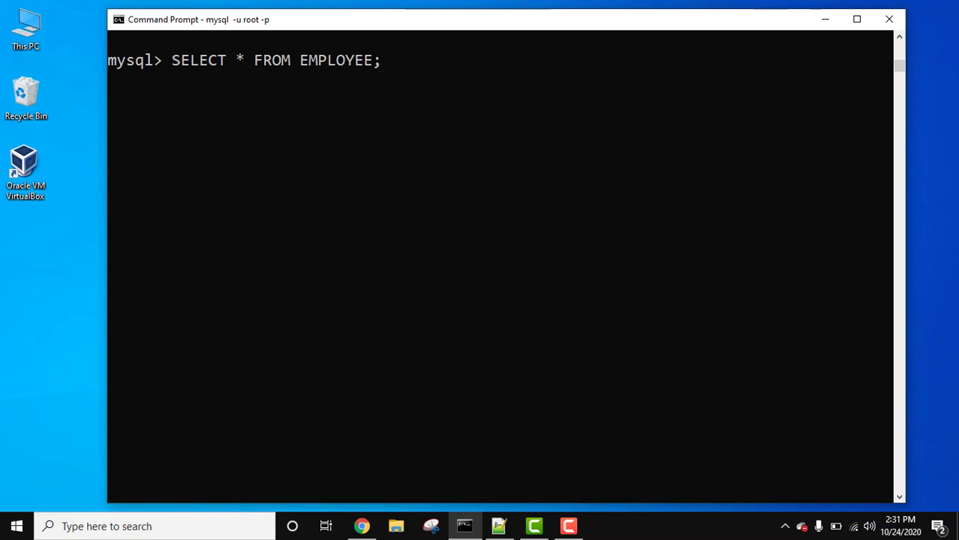
Append the # comment 'fetch all records from table' after the query
text(#)
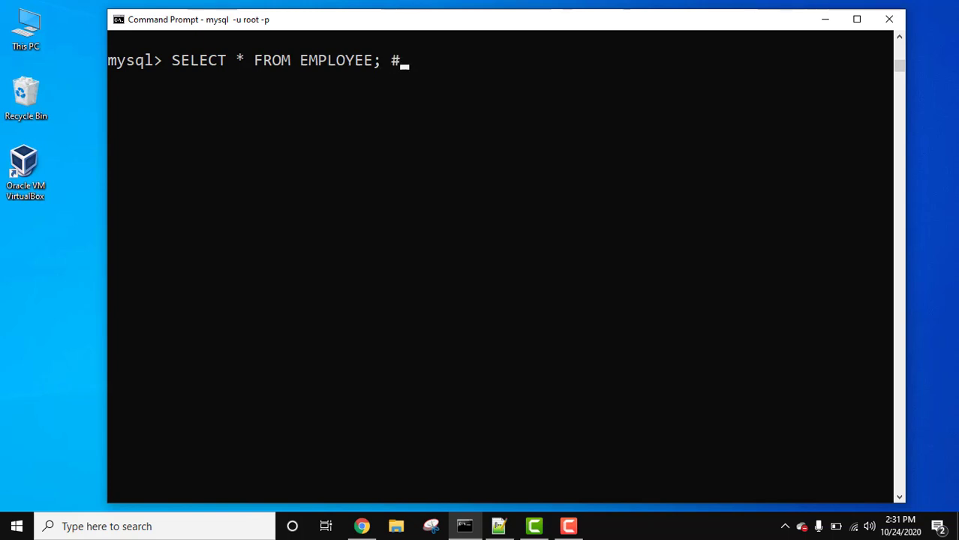
text(f)
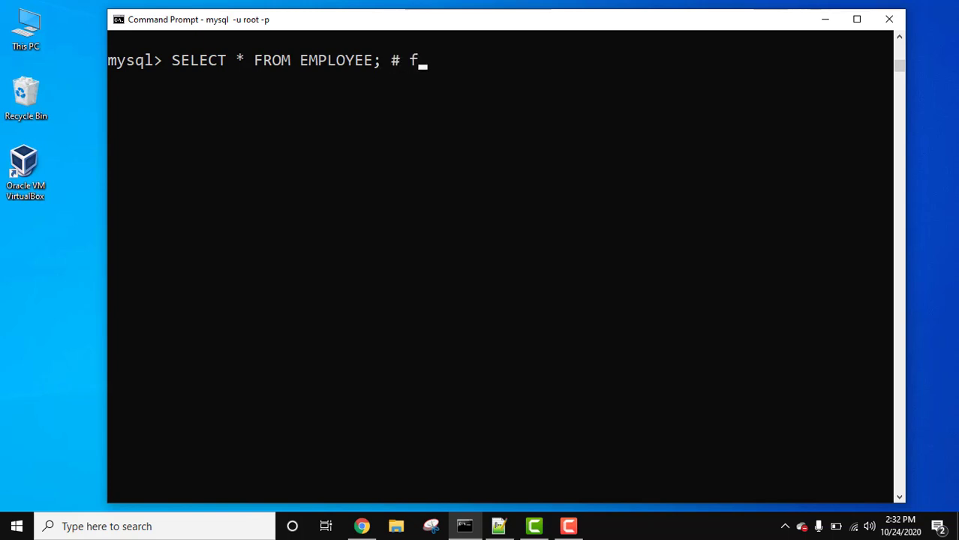
text(etch all recor)
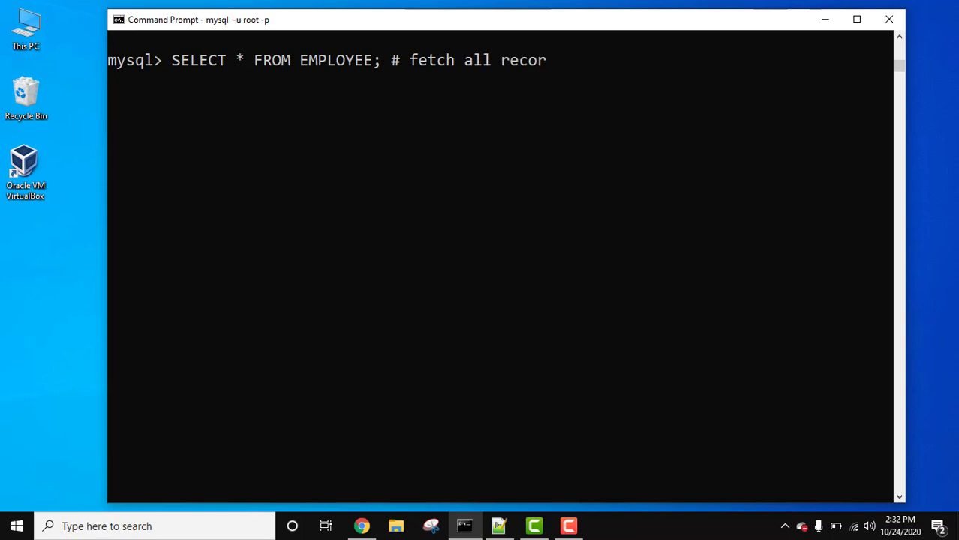
text(ds from t)
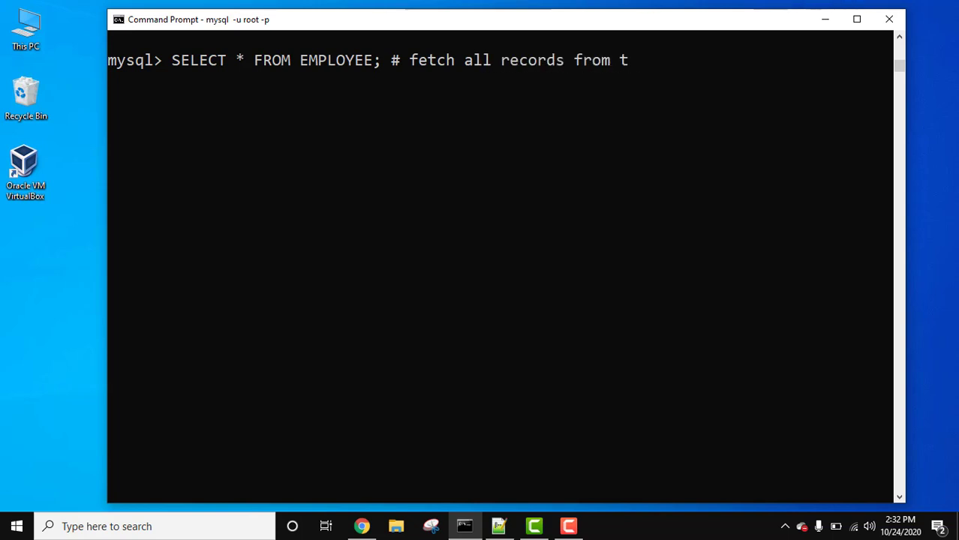
text(able)
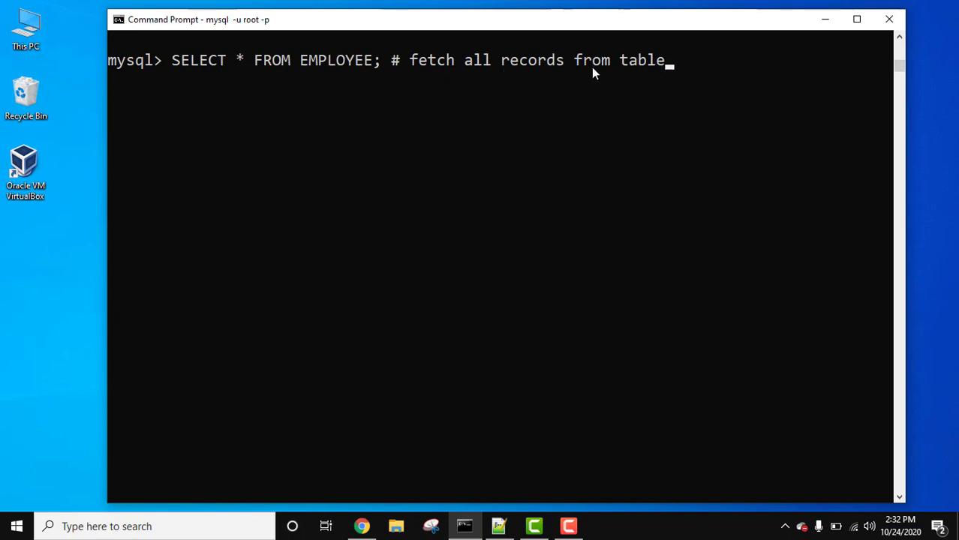
mouse_move(288, 69)
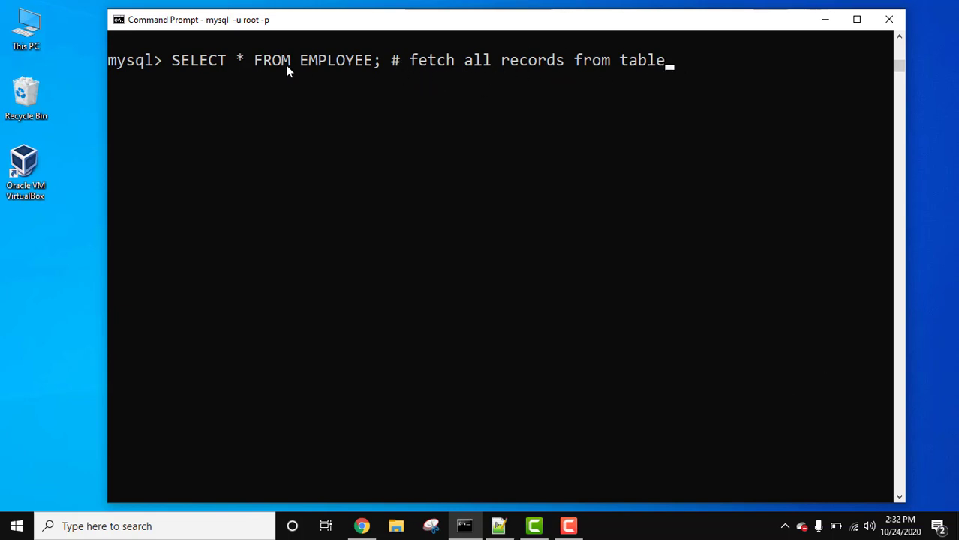
mouse_move(315, 77)
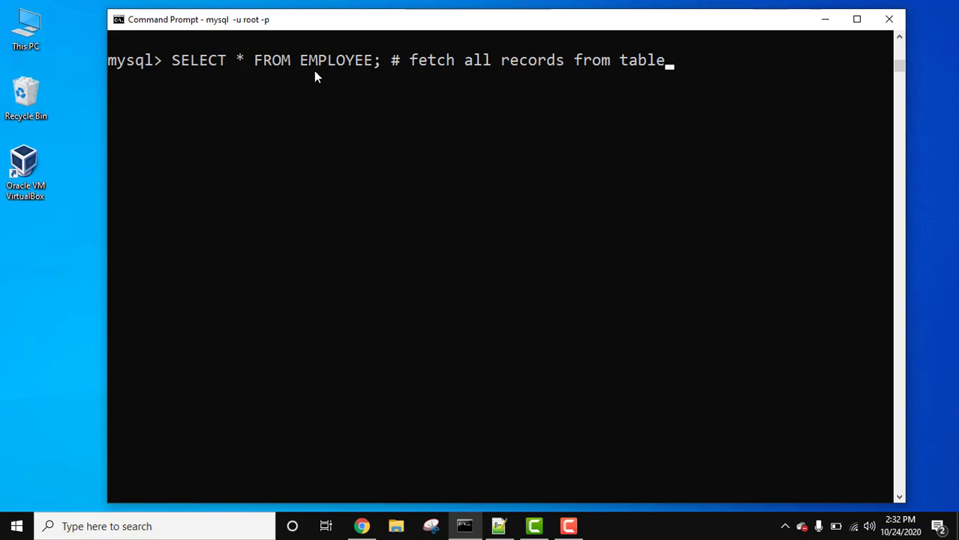
mouse_move(678, 83)
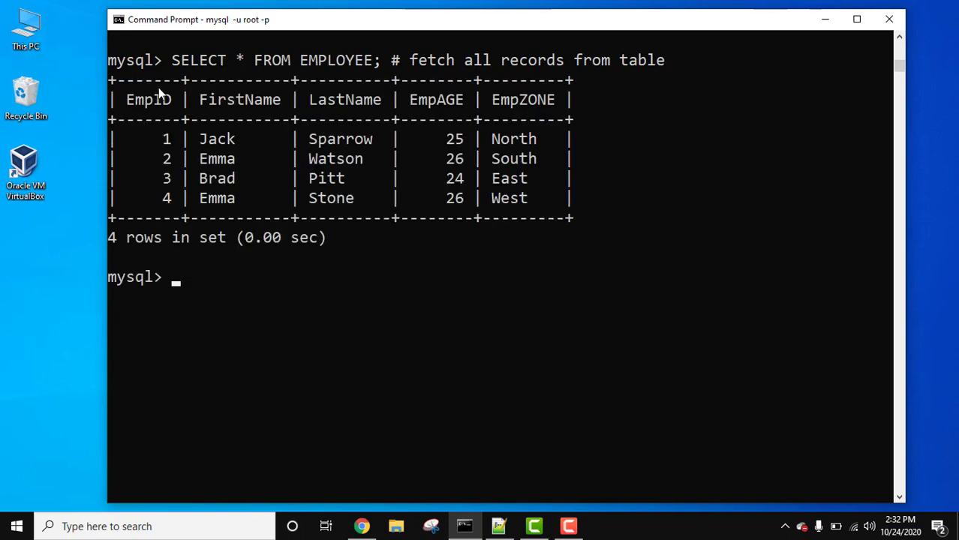
mouse_move(412, 66)
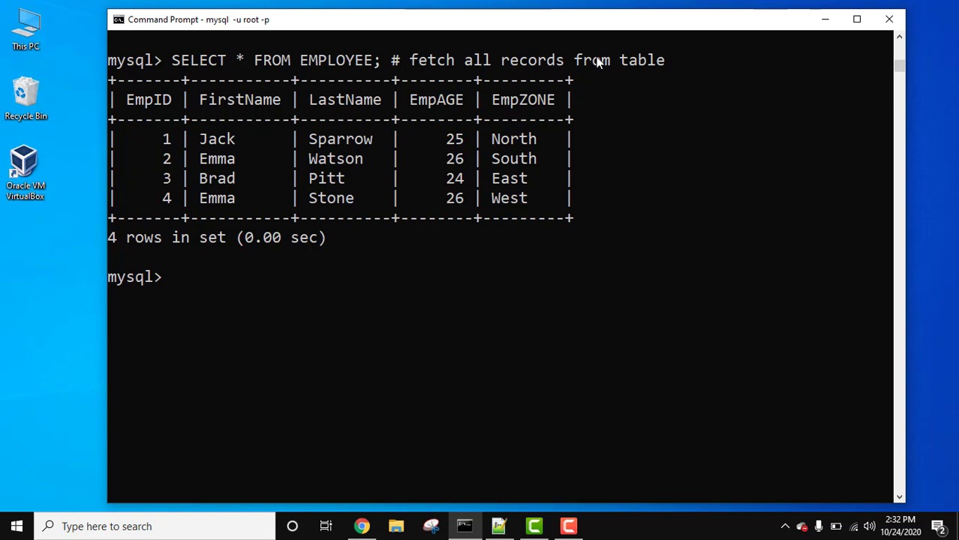
mouse_move(608, 70)
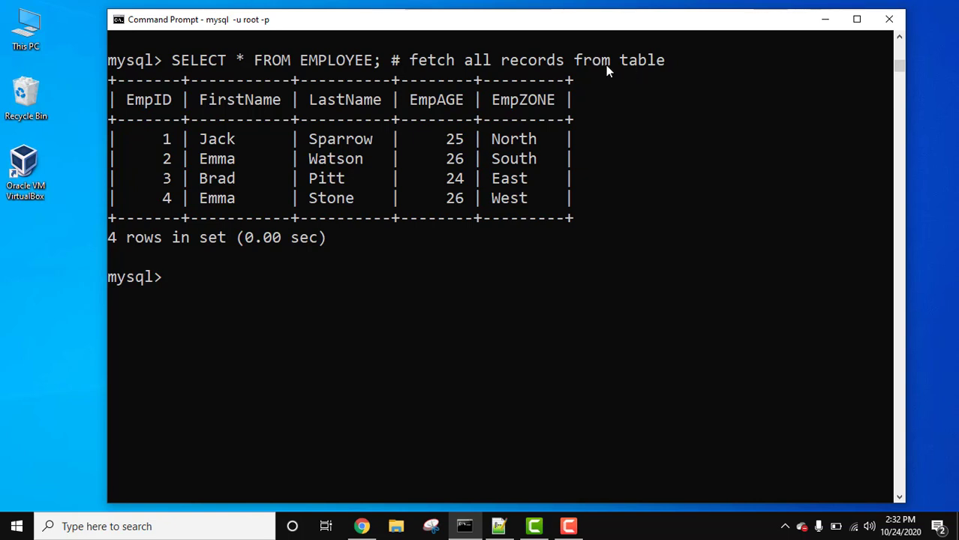
mouse_move(240, 296)
text(SELECT * FROM EMPLOYEE; --)
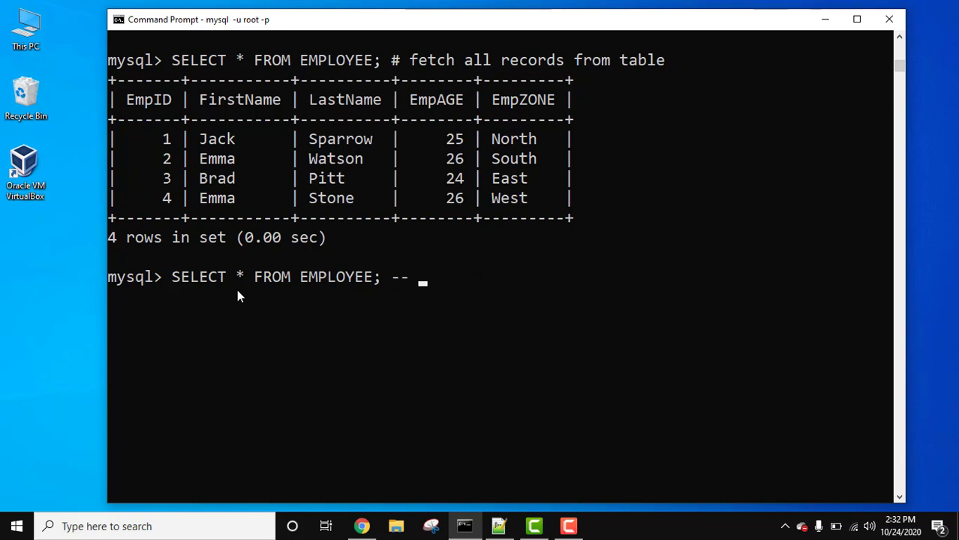
Finish the -- comment 'to fetch all records from a table' and run the query, returning 4 rows
text(to fetch)
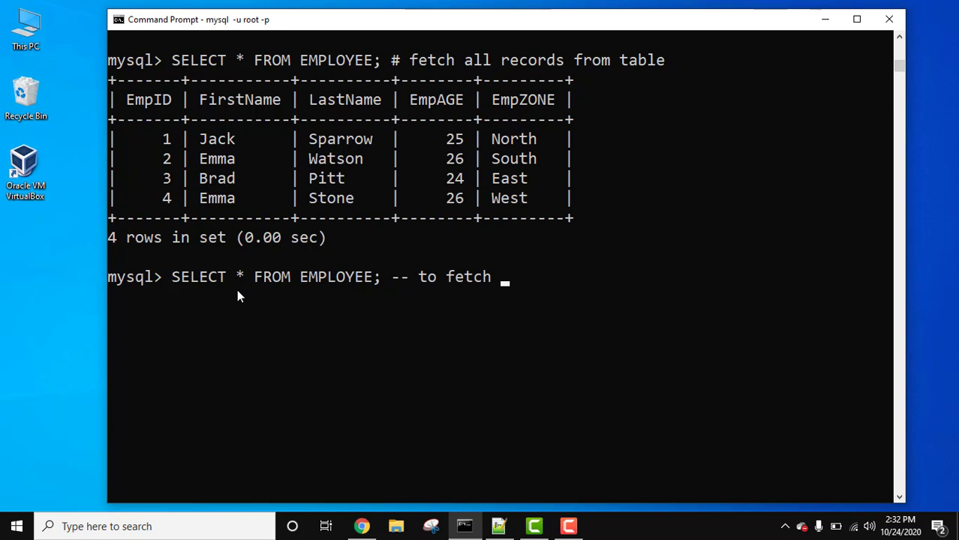
text(all recors)
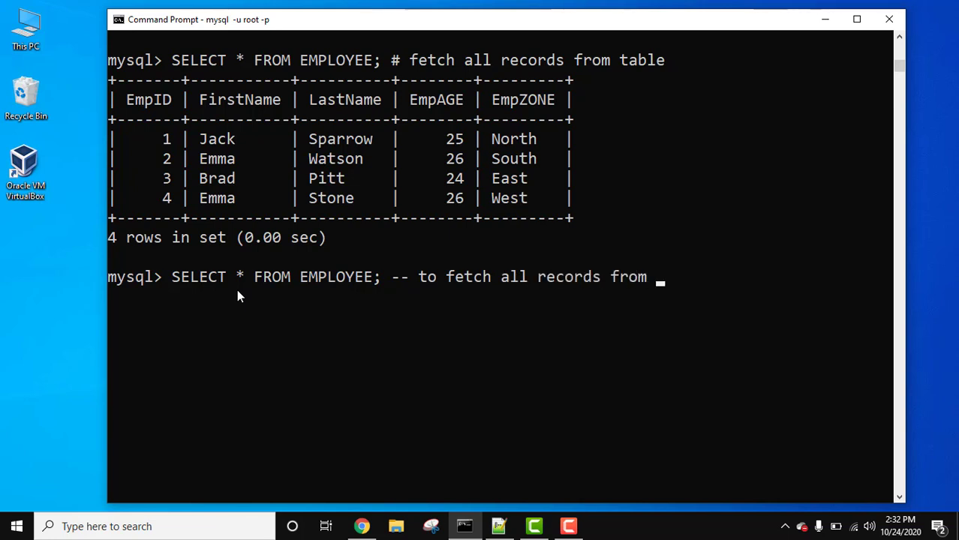
text(a table)
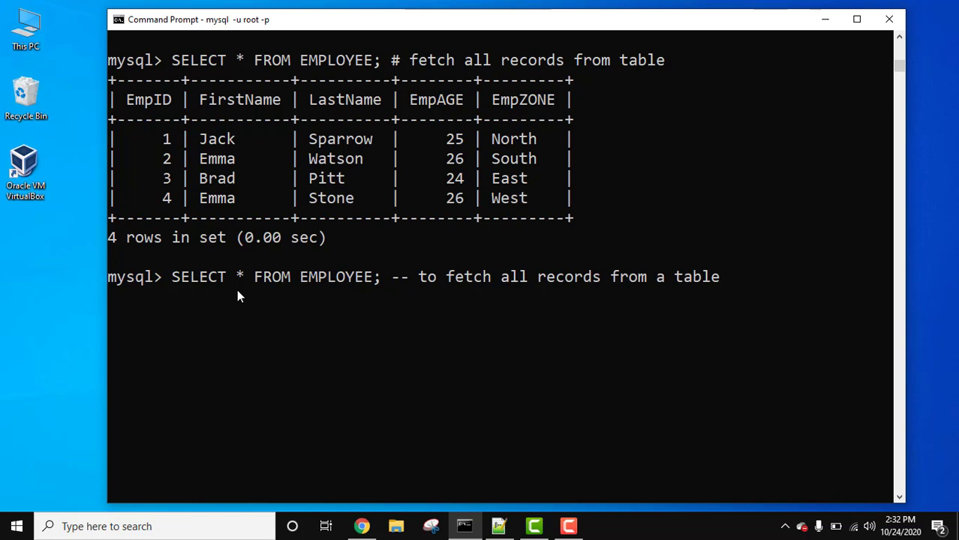
mouse_move(387, 292)
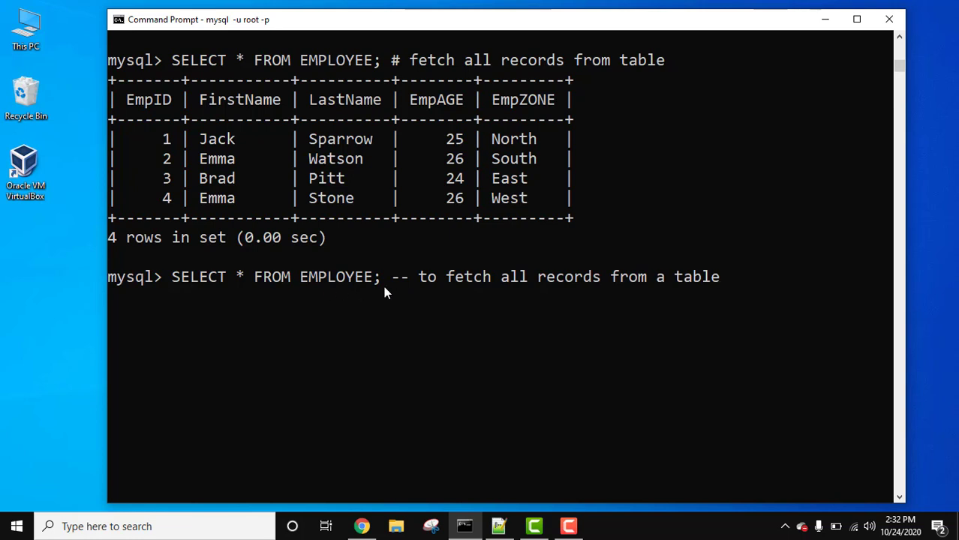
key(Return)
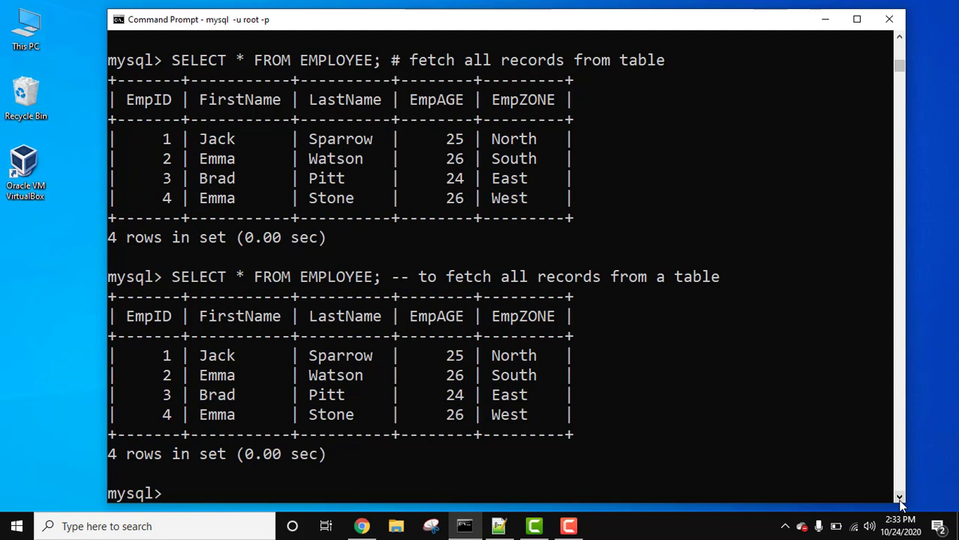
scroll(down, 3)
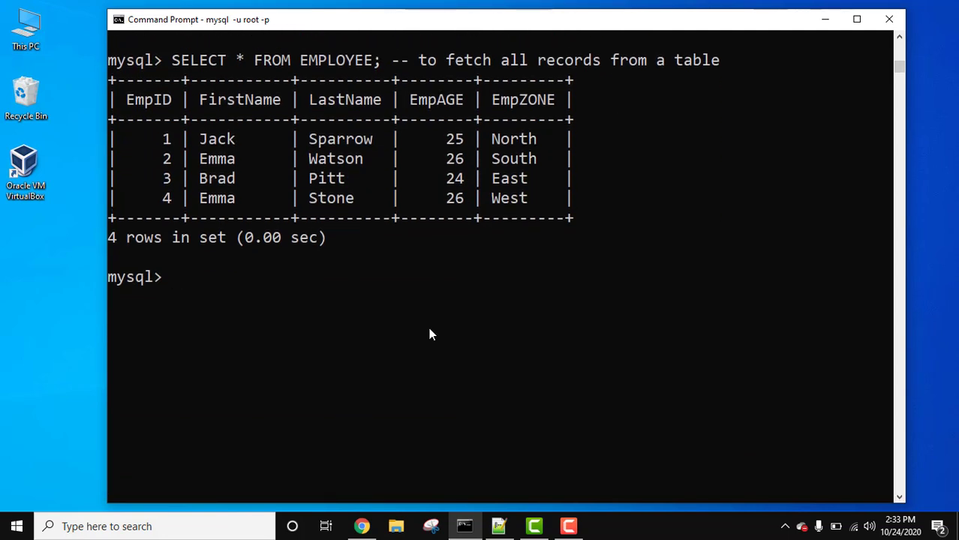
text(/*)
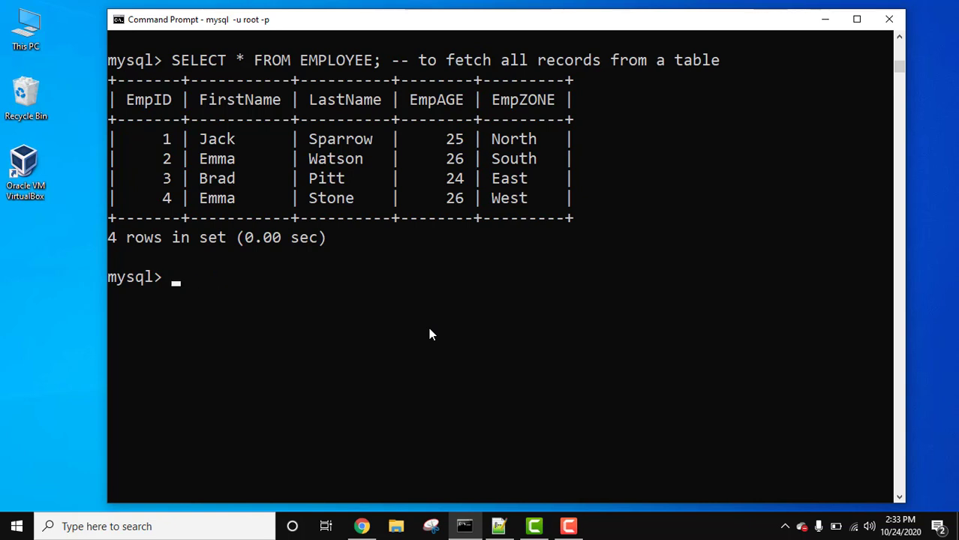
Start SELECT * followed by a /* block comment about retrieving records from table EMPLOYEE
text(SELECT)
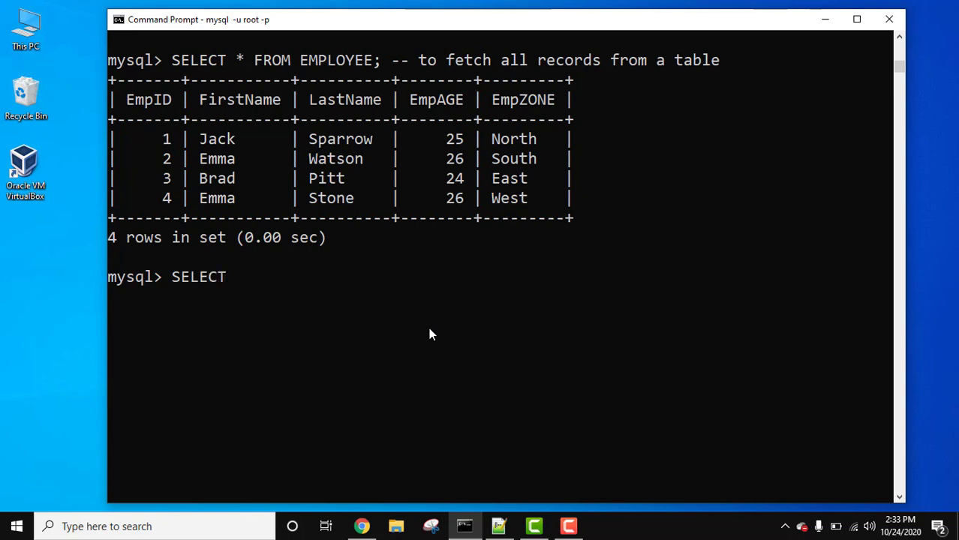
text(*)
text(/)
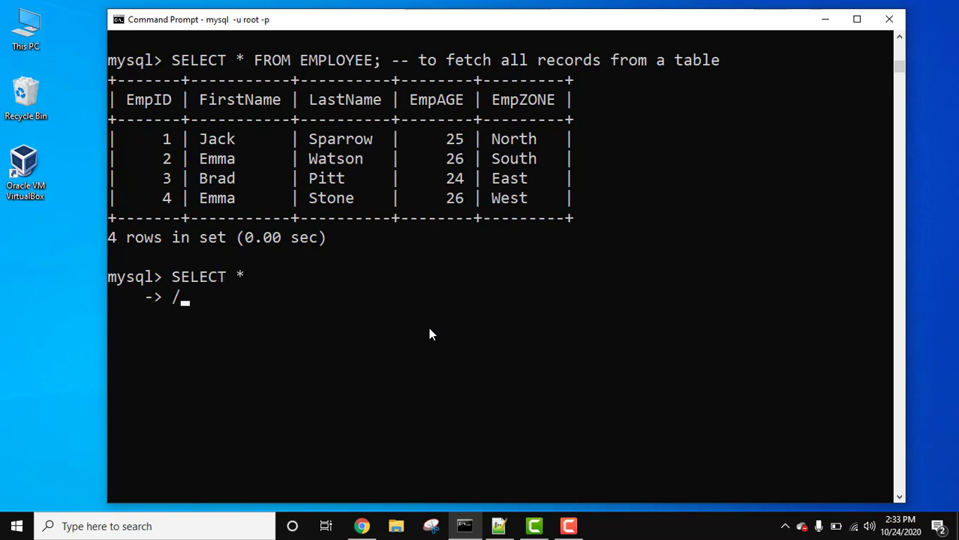
text(*)
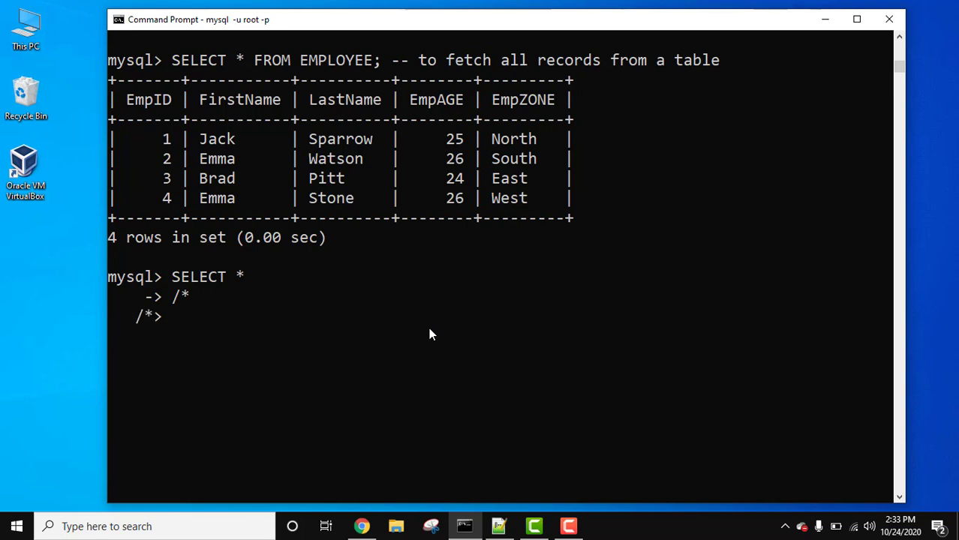
text(Retrieve all)
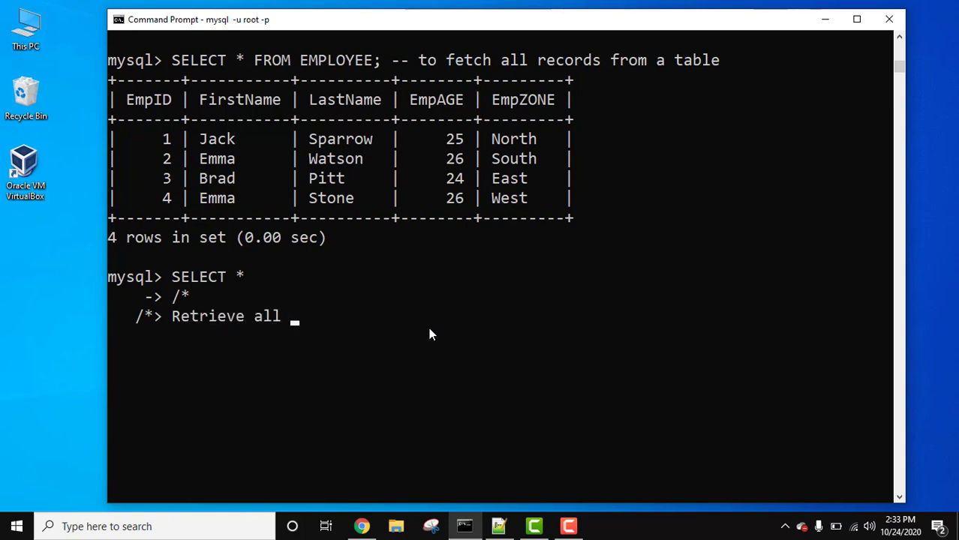
text(records from t)
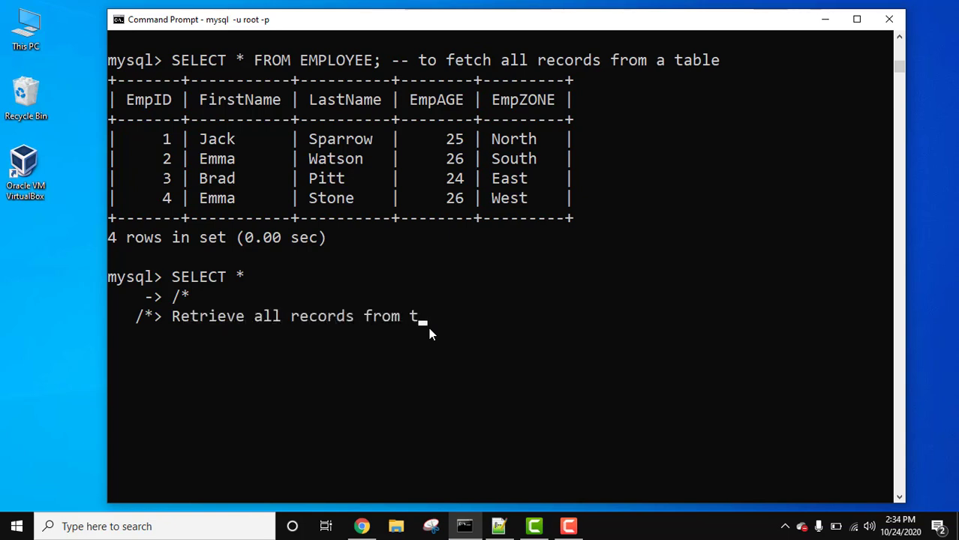
key(backspace)
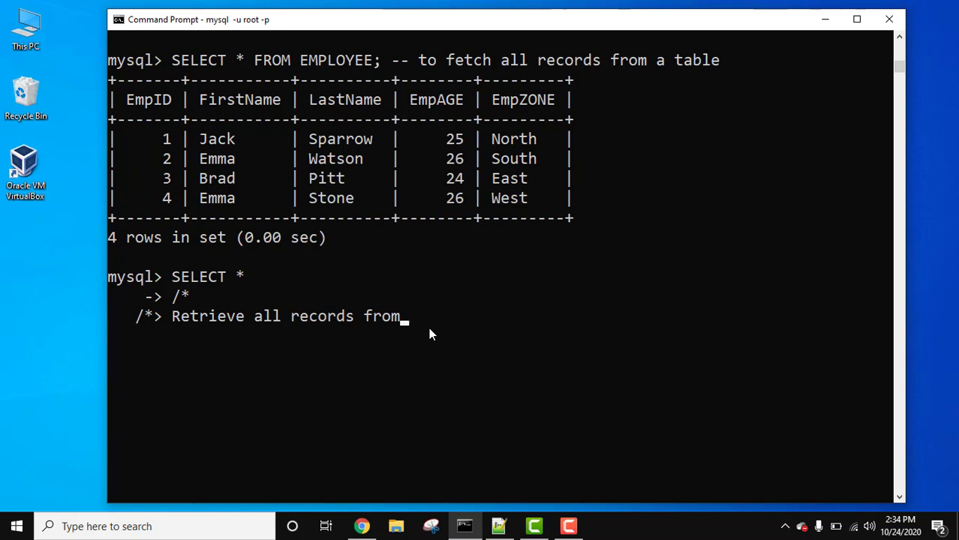
text(tba)
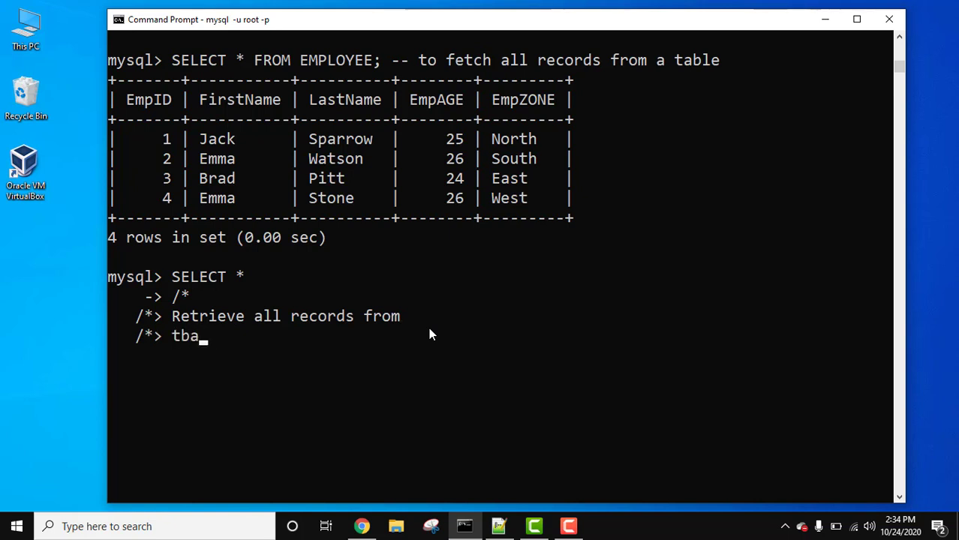
text(ble EMPLO)
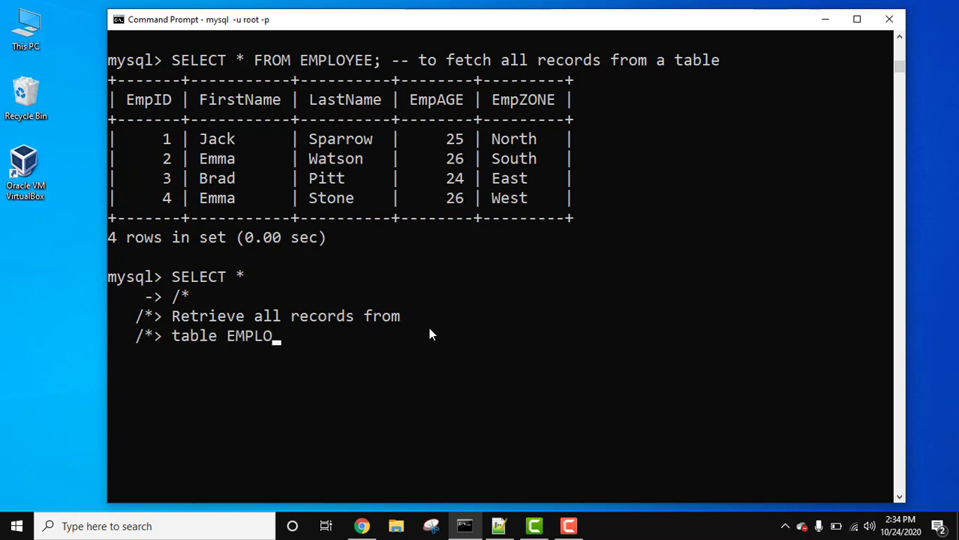
Finish the comment 'We are using SELECT statement' */ and complete the query with FROM EMPLOYEE;
text(YEE. We are u)
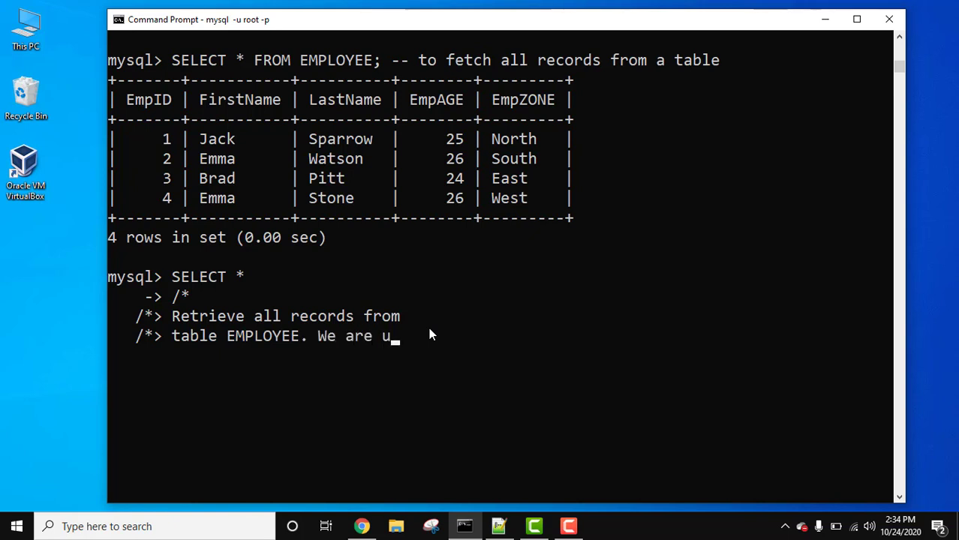
text(sing)
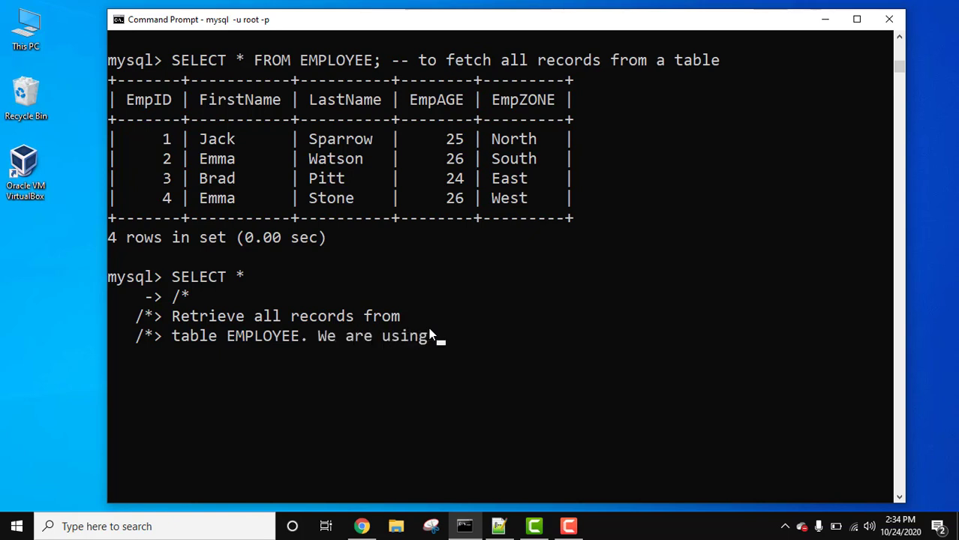
text(SELECT)
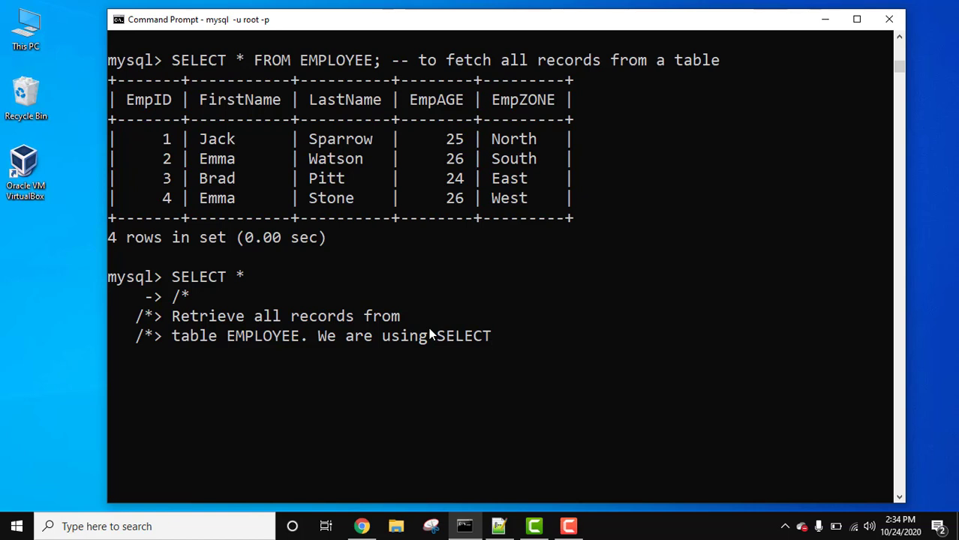
text(statemnet)
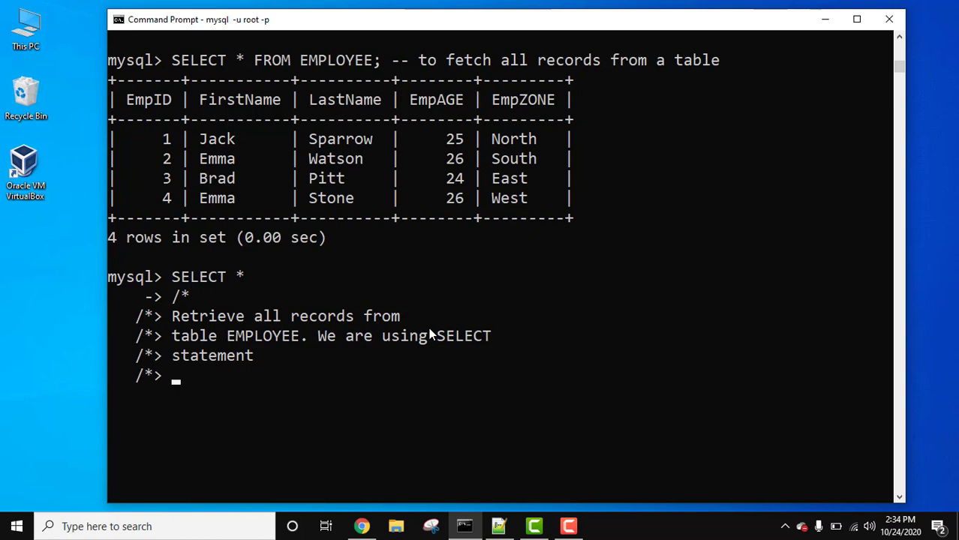
text(*/)
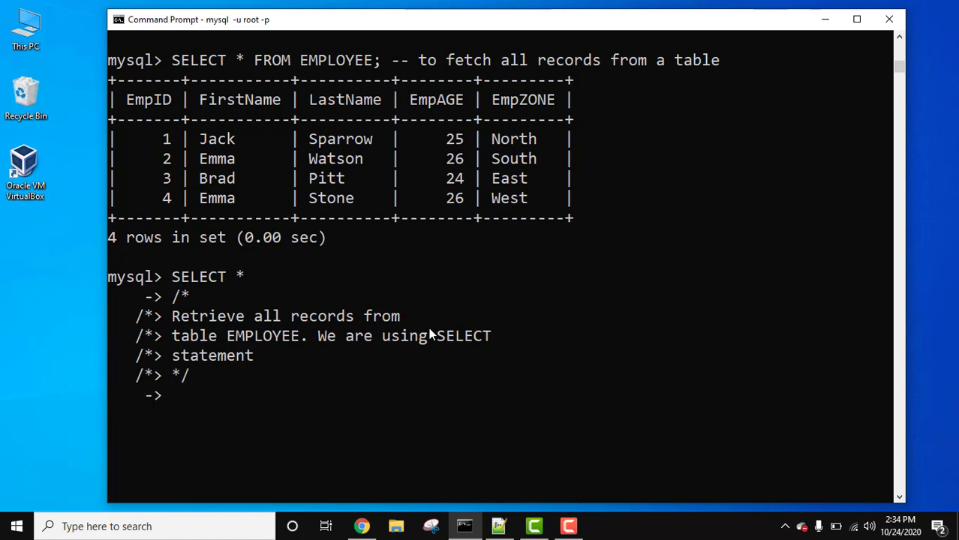
text(FROM EMP)
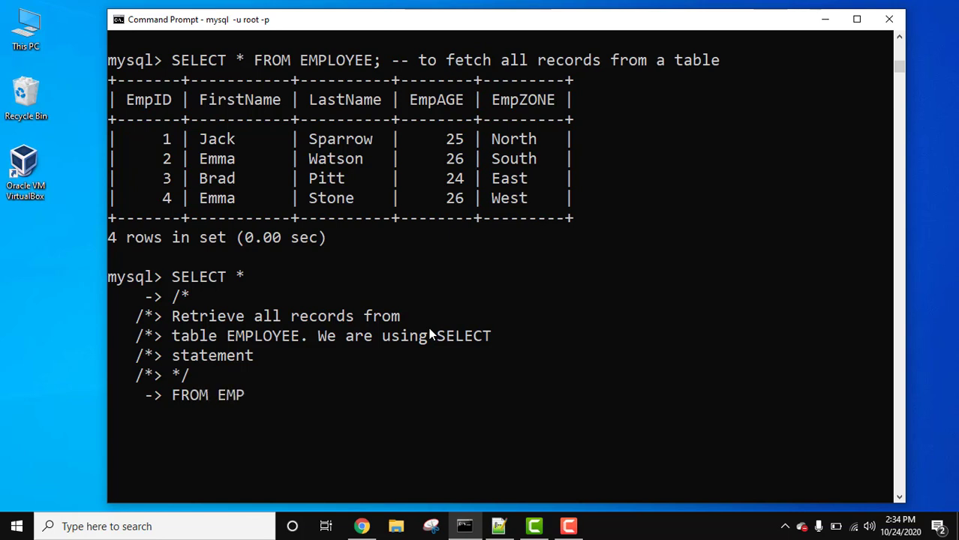
text(LOYEE)
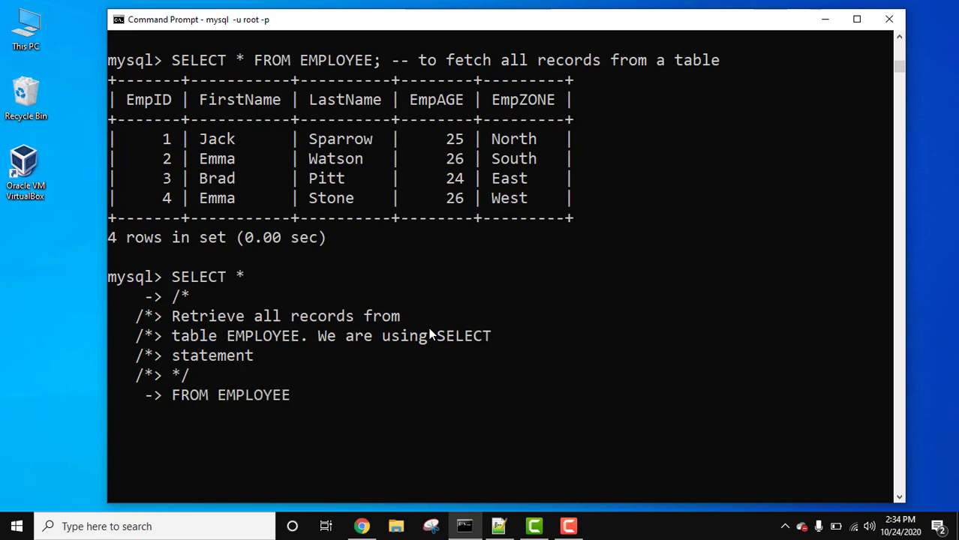
text(;)
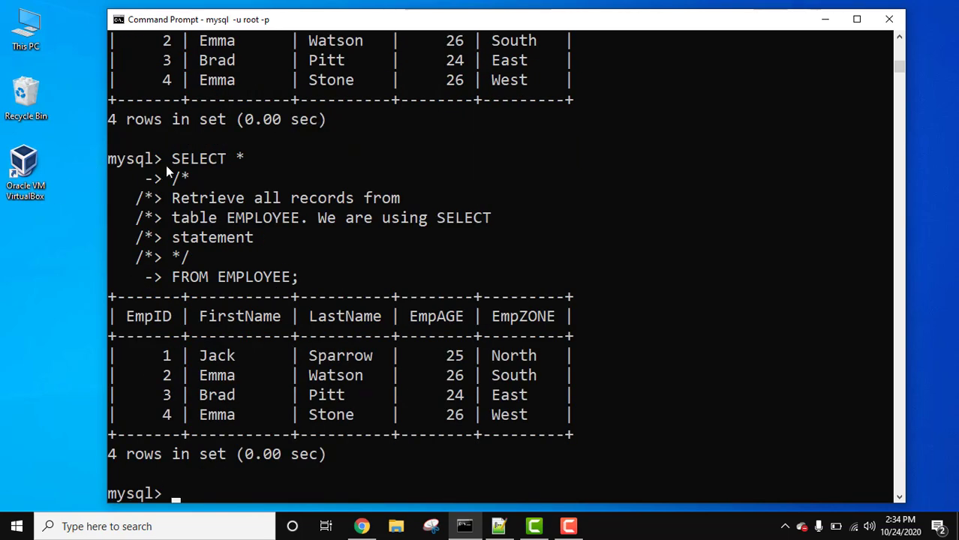
mouse_move(150, 197)
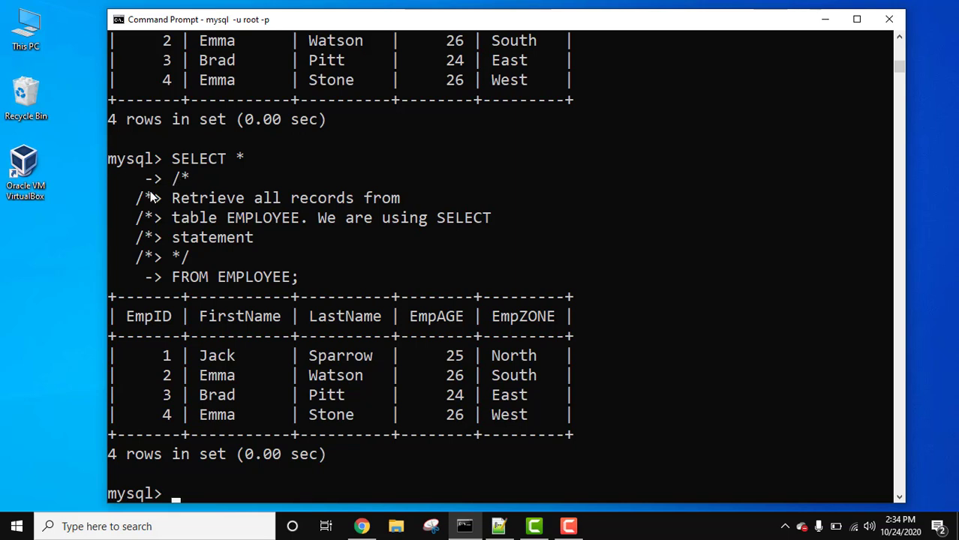
mouse_move(156, 246)
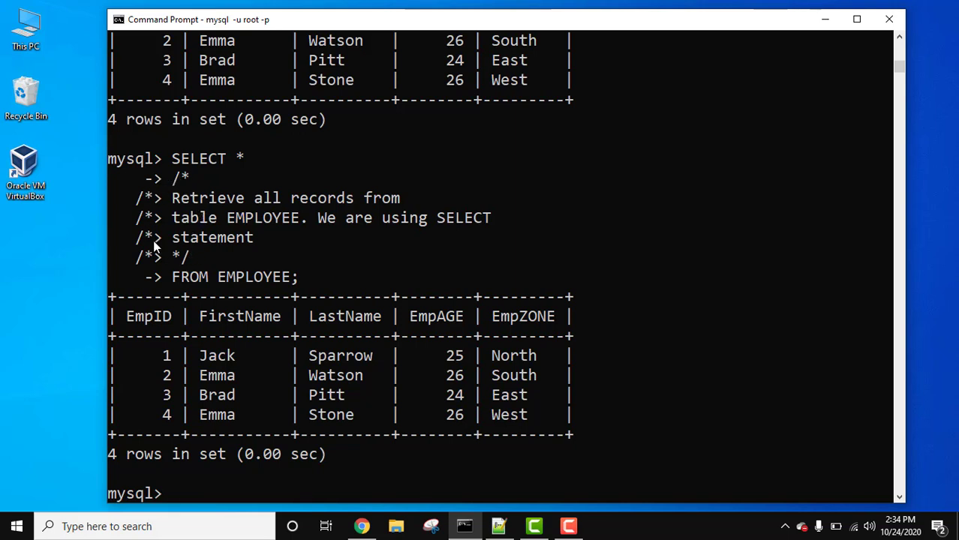
mouse_move(187, 297)
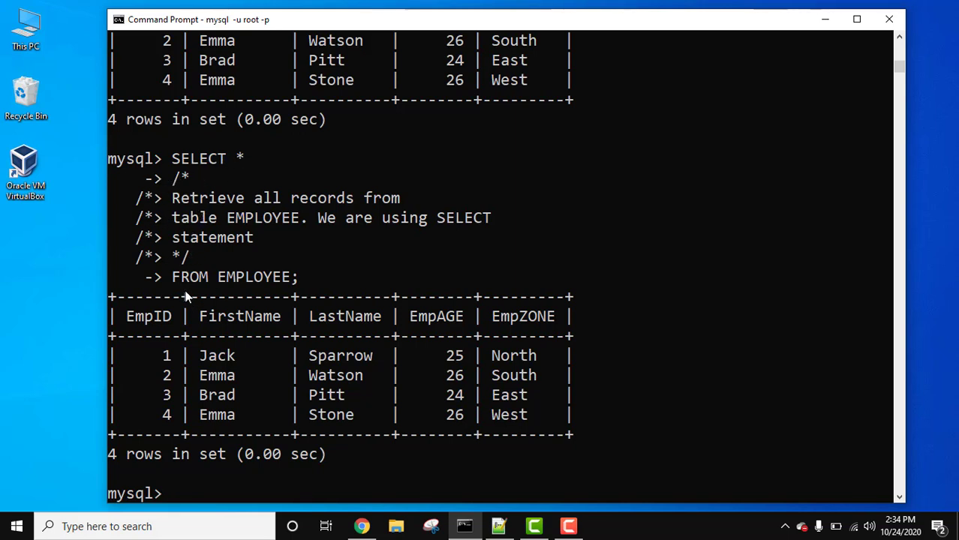
mouse_move(855, 447)
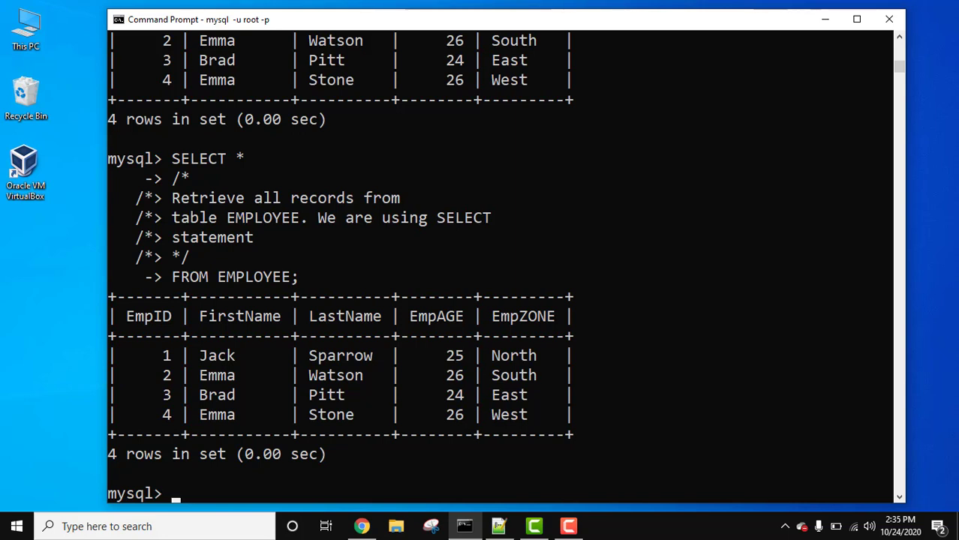
mouse_move(233, 123)
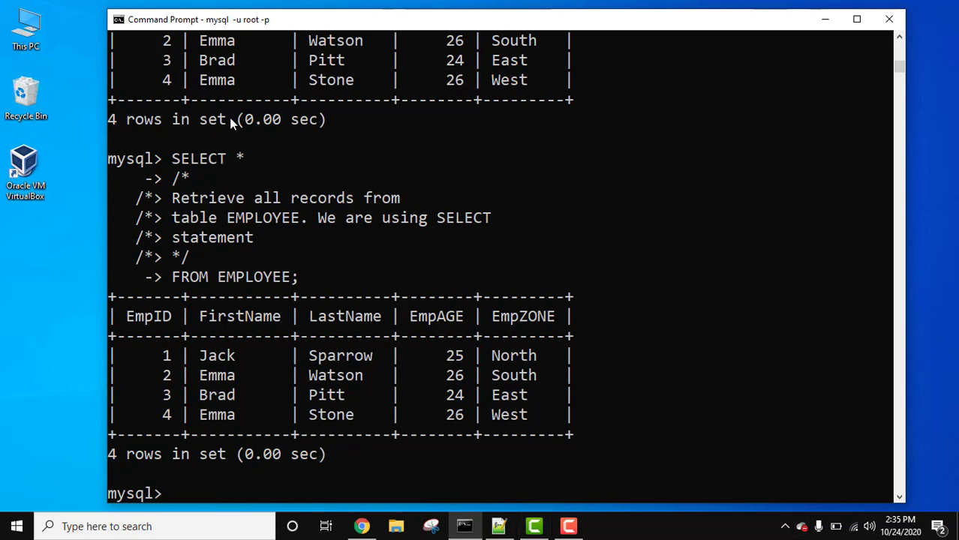
mouse_move(197, 192)
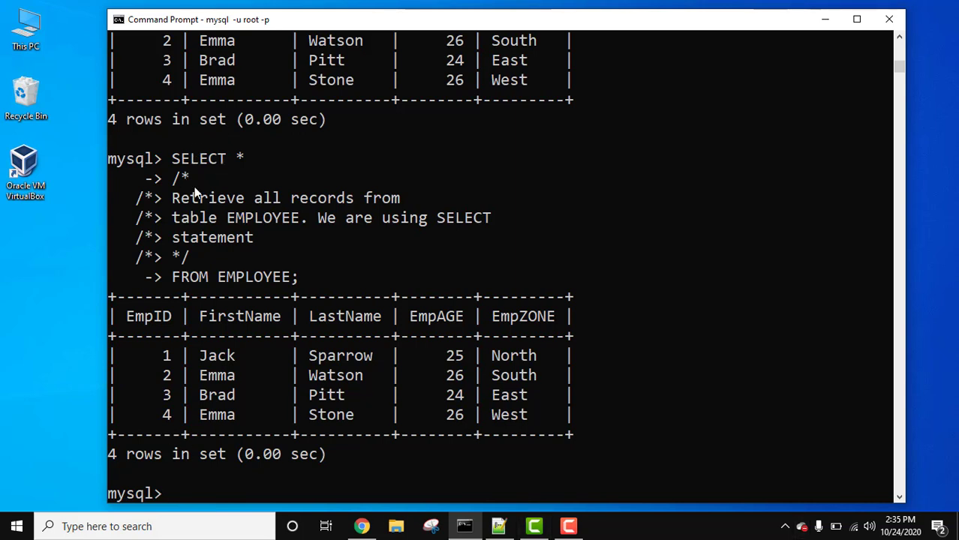